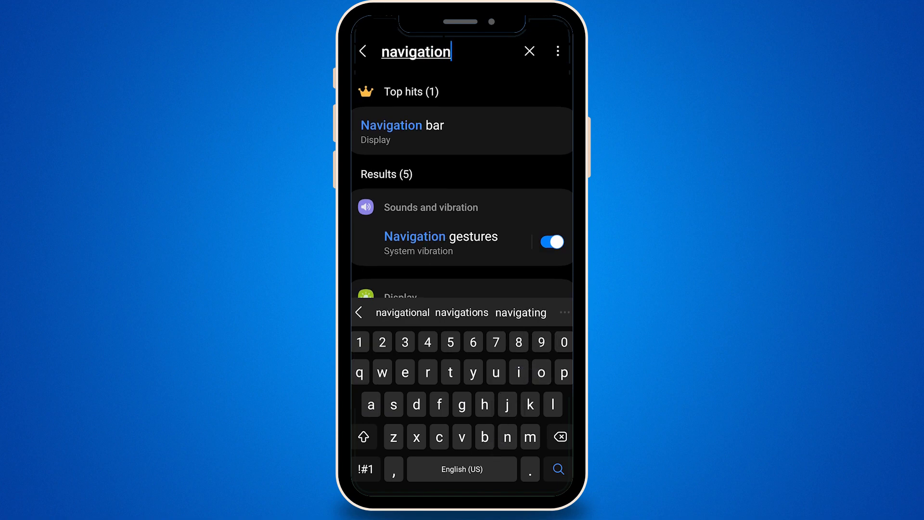
- Open the Navigation bar page from the 'navigation' search results
left_click(401, 132)
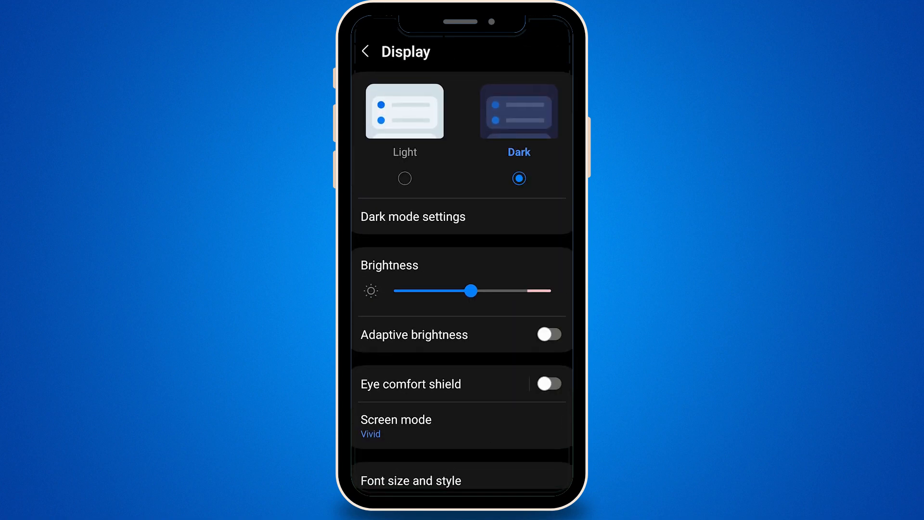
scroll("down", 3)
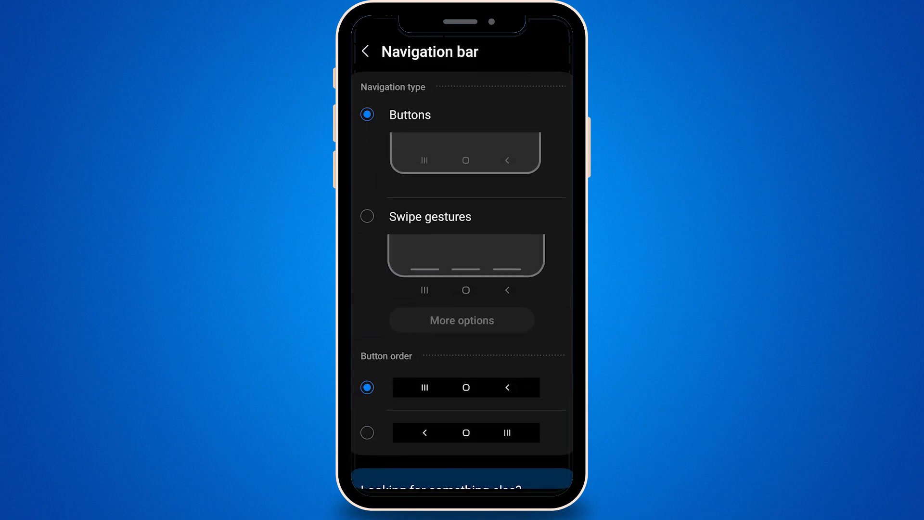
- Switch navigation type to Swipe gestures, swiping from sides and bottom
left_click(367, 216)
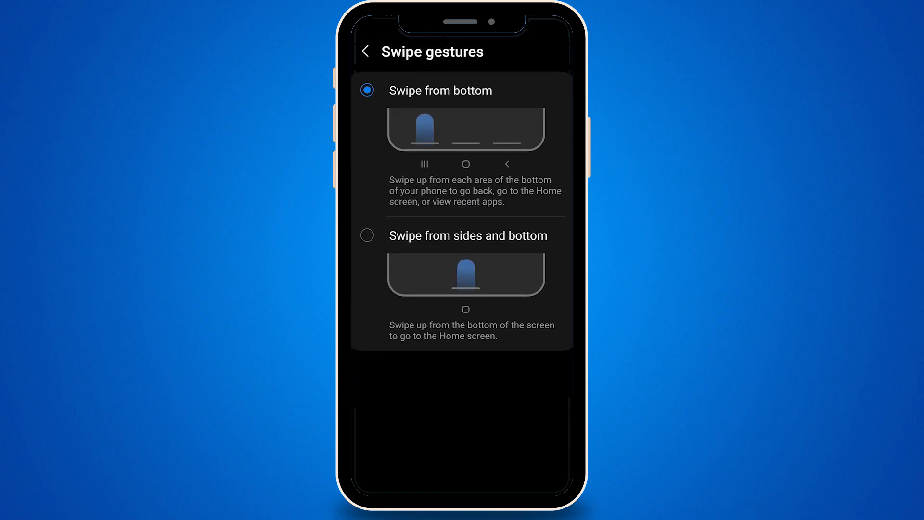
left_click(367, 235)
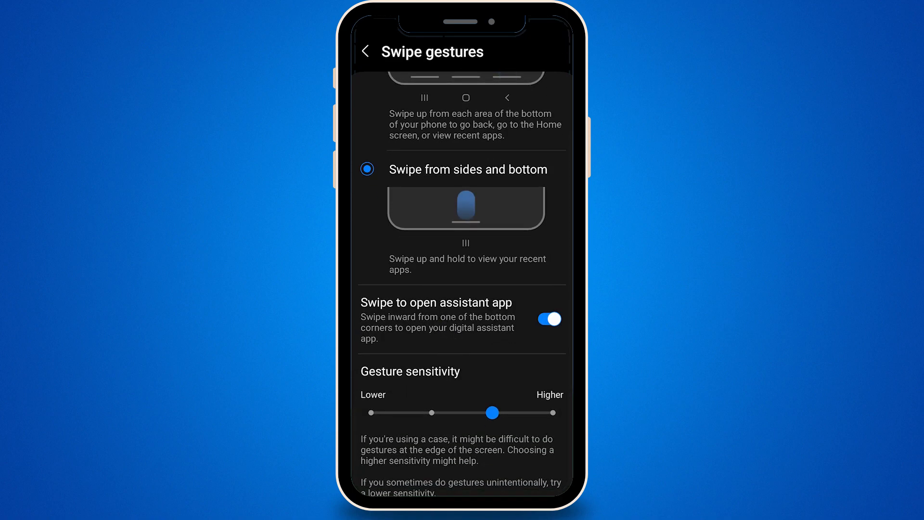
- Drag gesture sensitivity to lowest, then to Higher, and go back to Display
left_click_drag(492, 412, 430, 412)
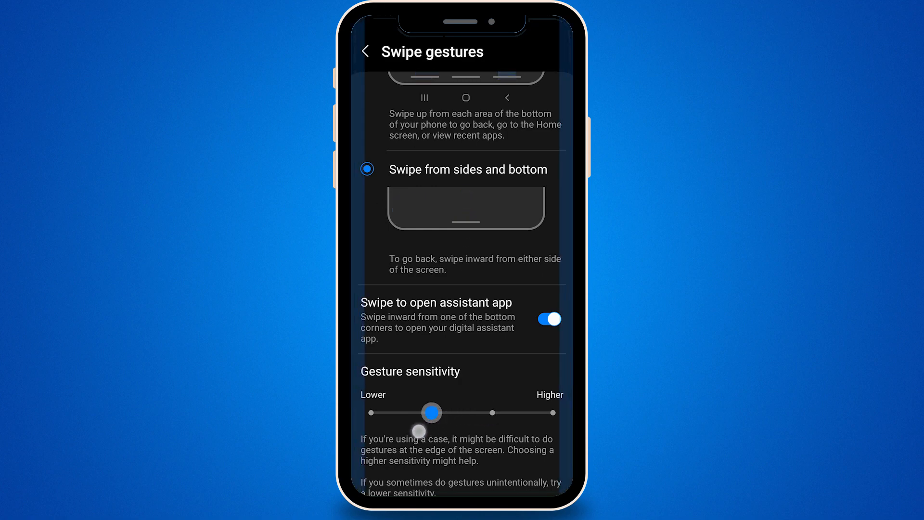
left_click_drag(431, 412, 370, 412)
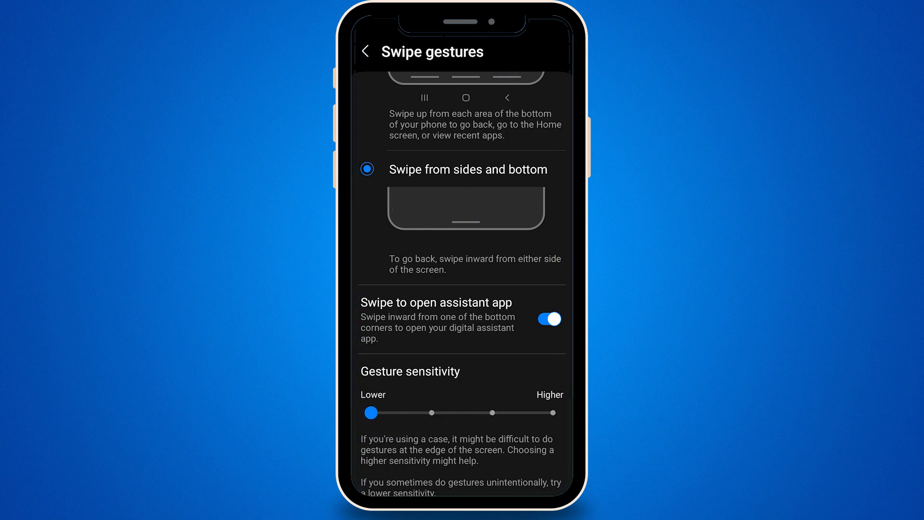
left_click_drag(371, 412, 552, 413)
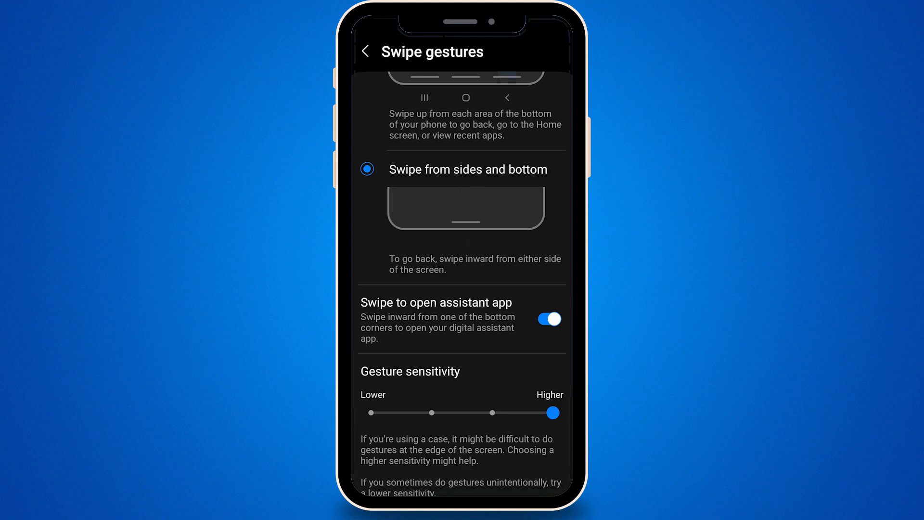
left_click(365, 51)
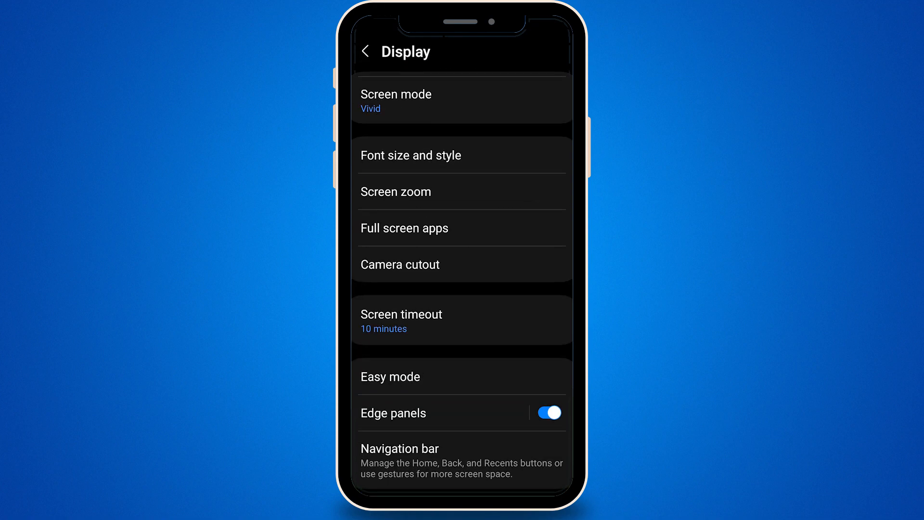
left_click(365, 50)
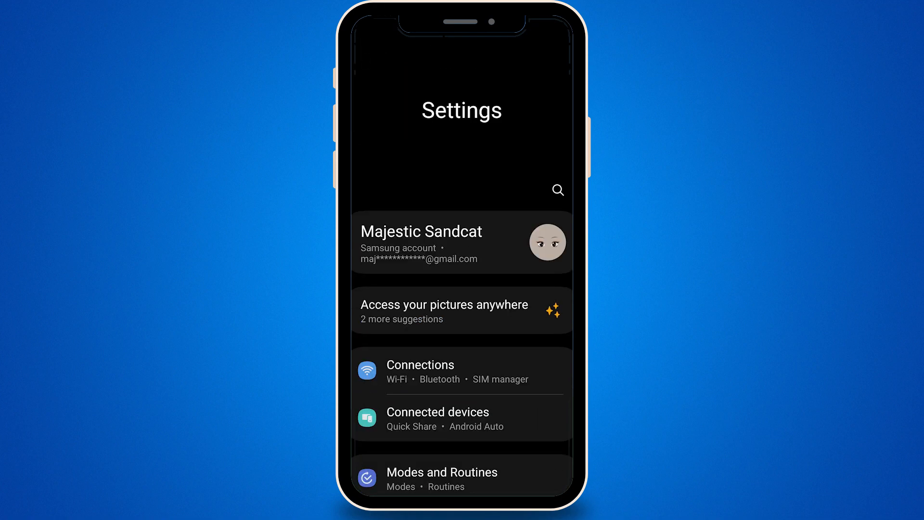
scroll("down", 3)
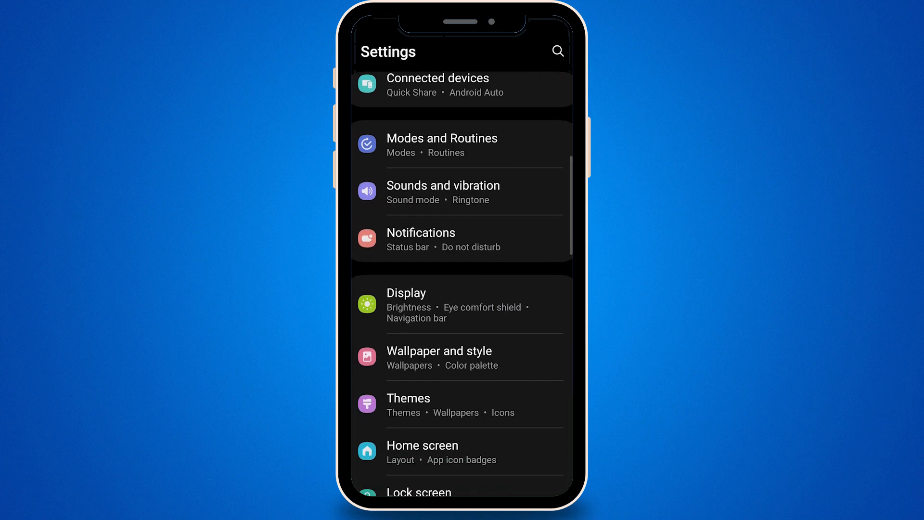
left_click(406, 293)
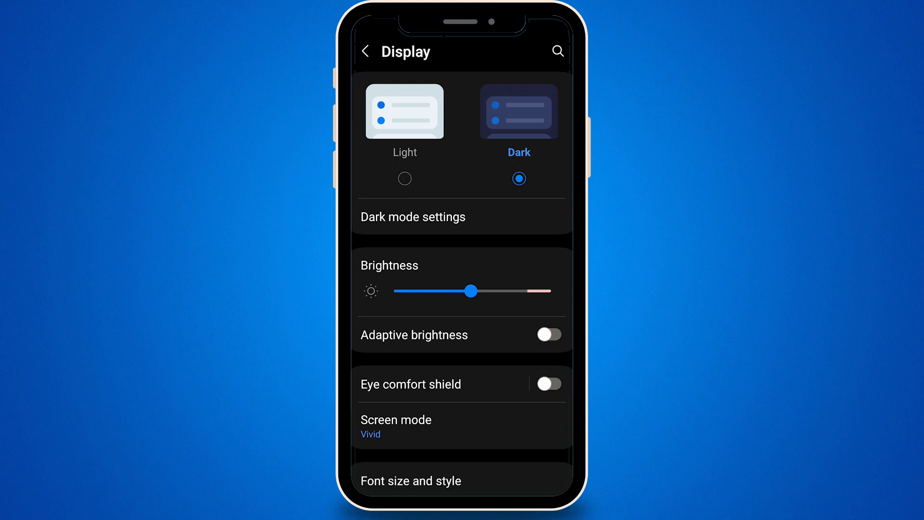
scroll("down", 3)
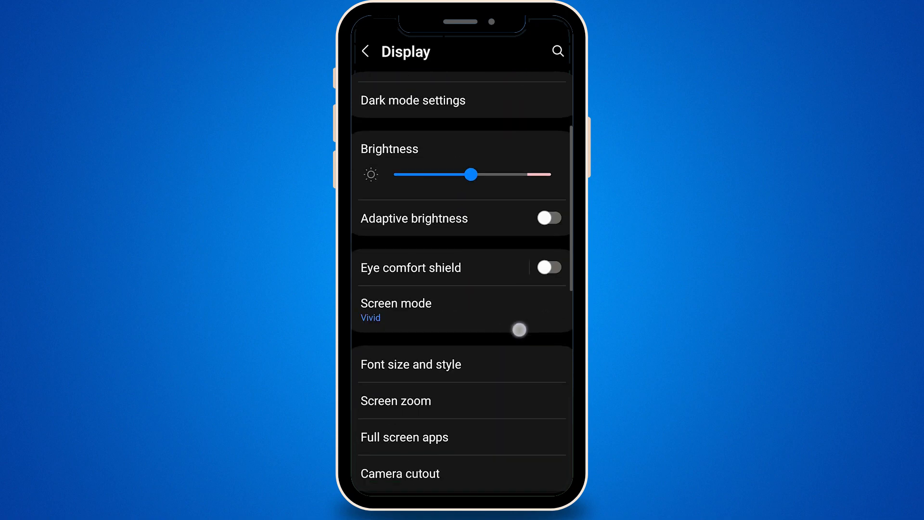
- Scroll the Display page and switch the Touch sensitivity toggle on
scroll("down", 3)
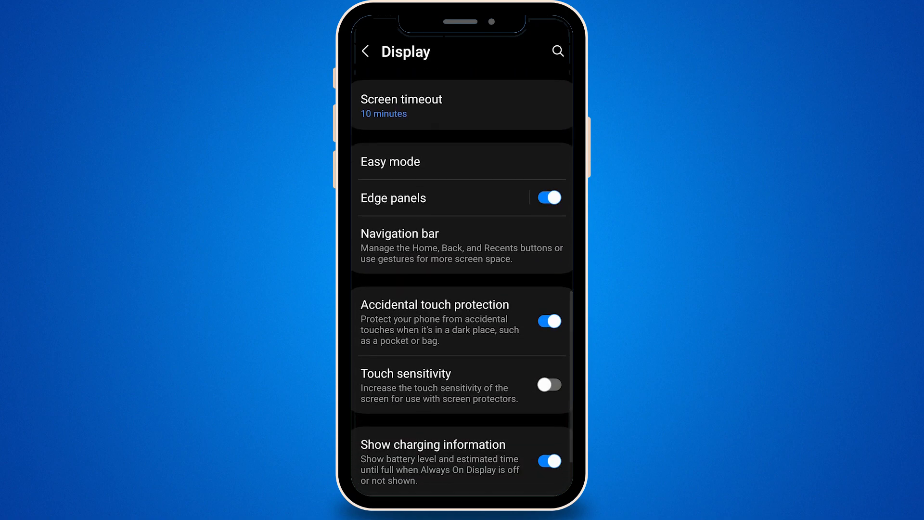
left_click(547, 384)
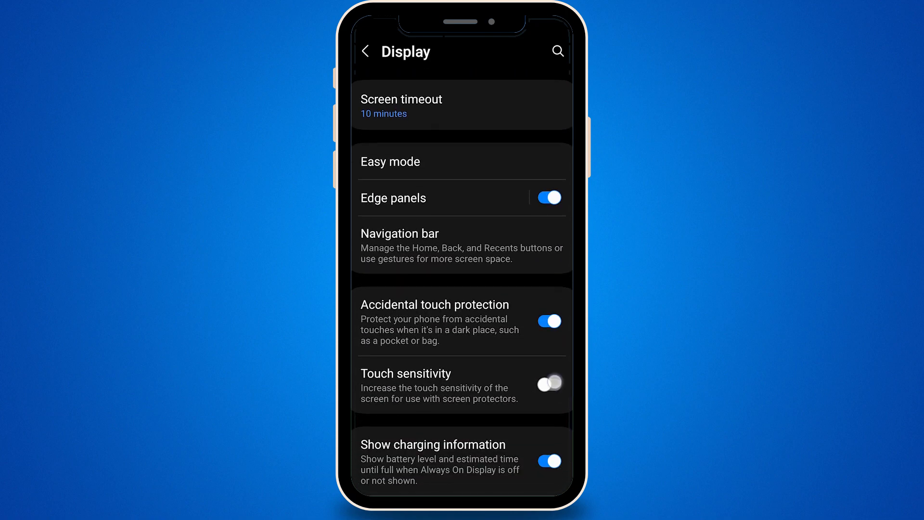
left_click(548, 384)
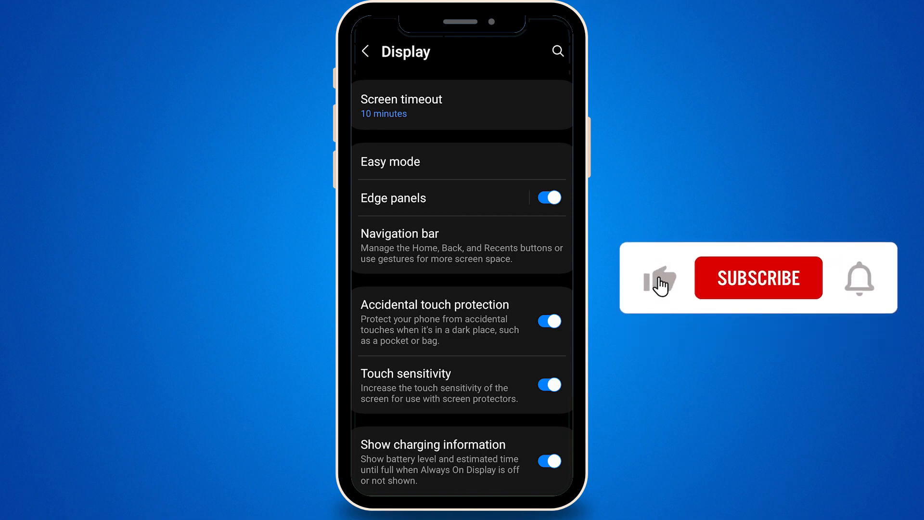
left_click(757, 278)
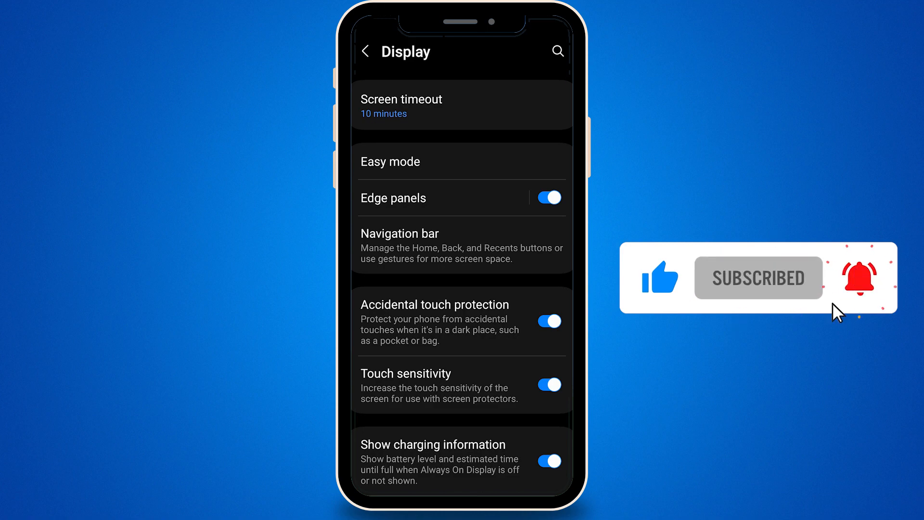